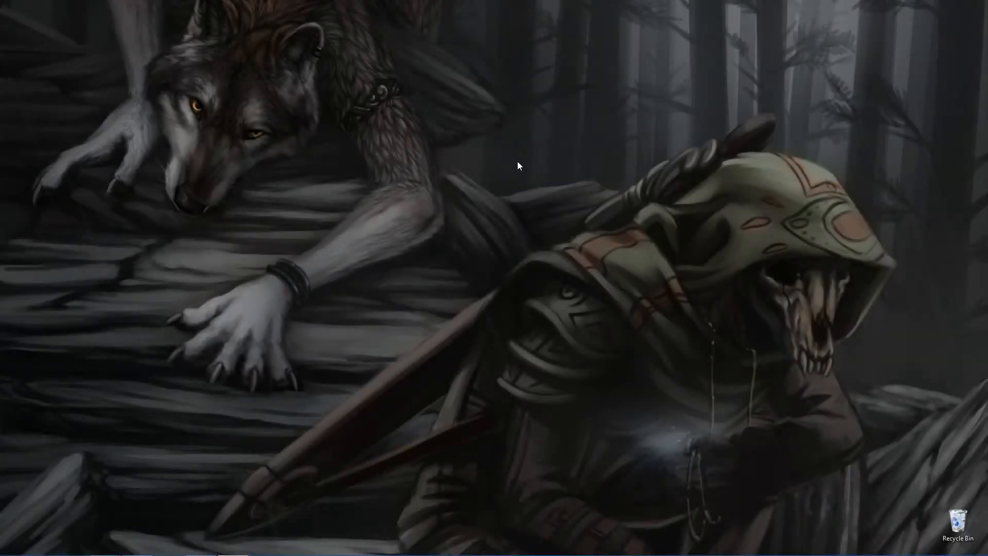
mouse_move(410, 418)
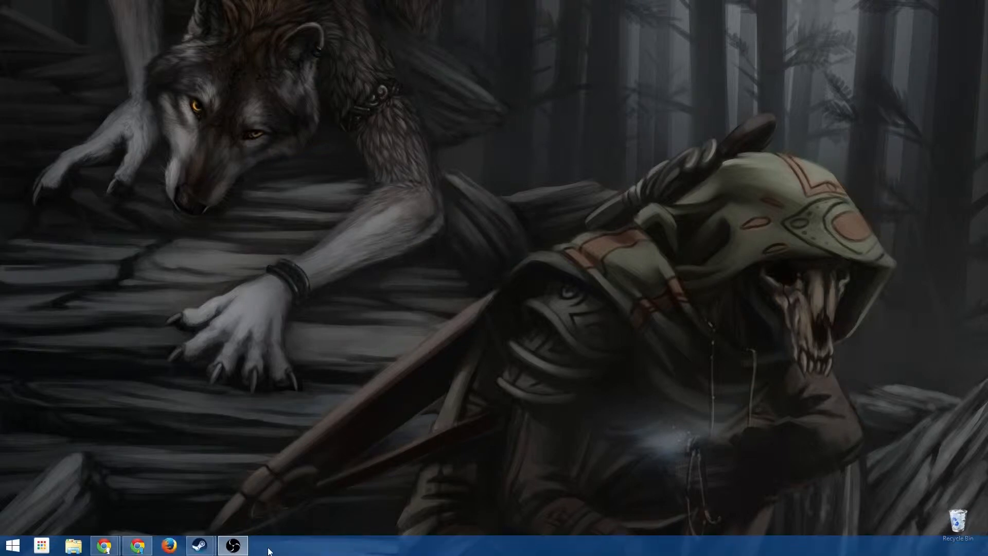
mouse_move(199, 541)
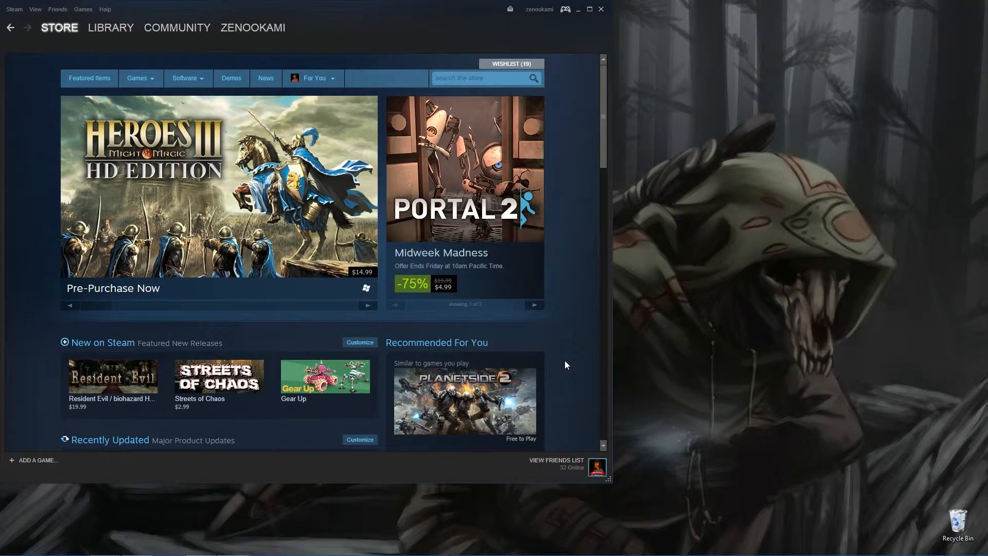
Navigate from ZENOOKAMI's profile menu through Groups to The Garden of Zen group page
left_click(253, 26)
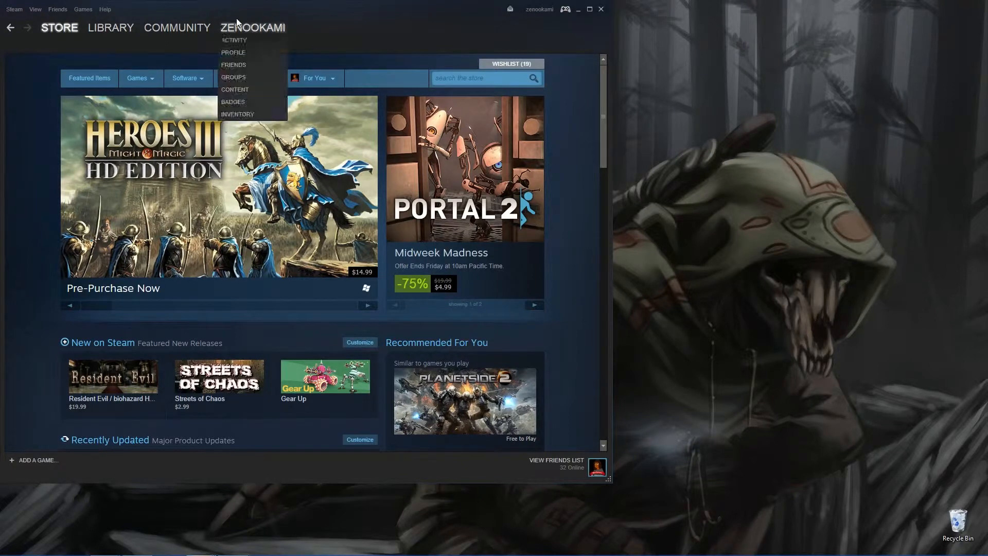
mouse_move(250, 91)
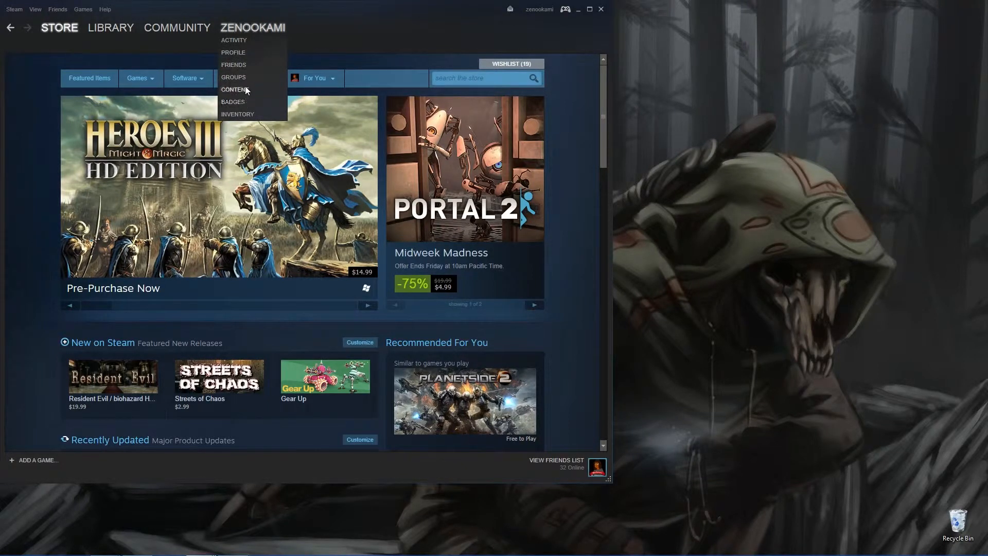
left_click(233, 76)
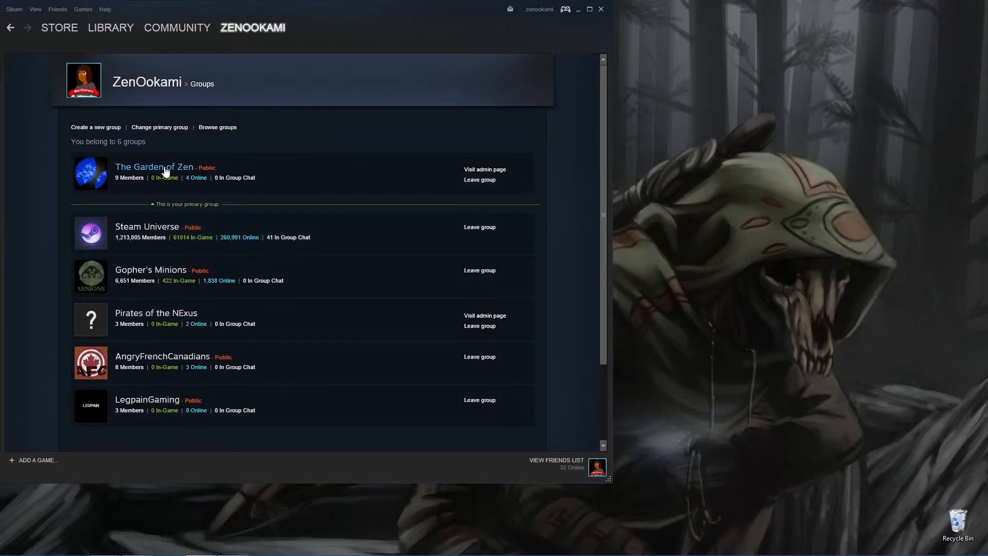
left_click(155, 167)
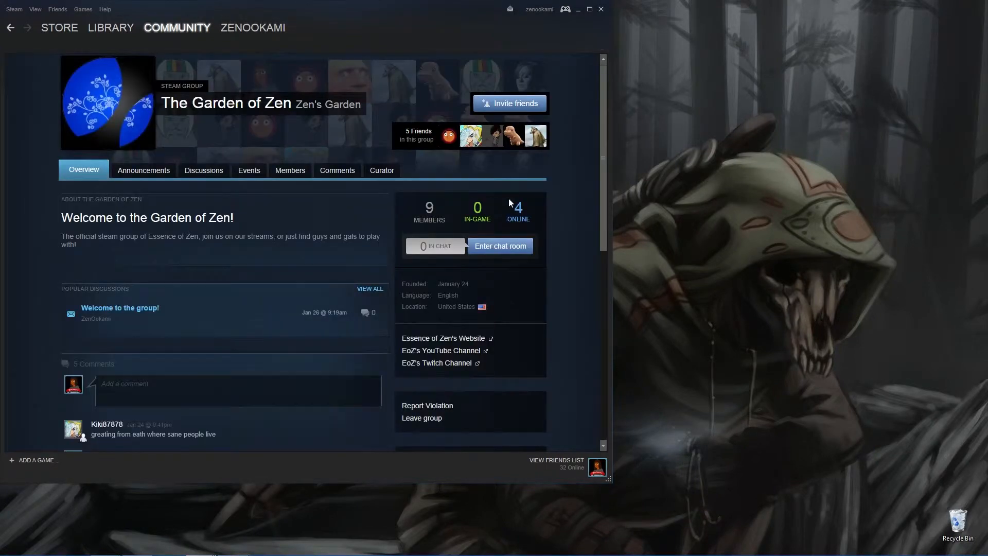
mouse_move(571, 193)
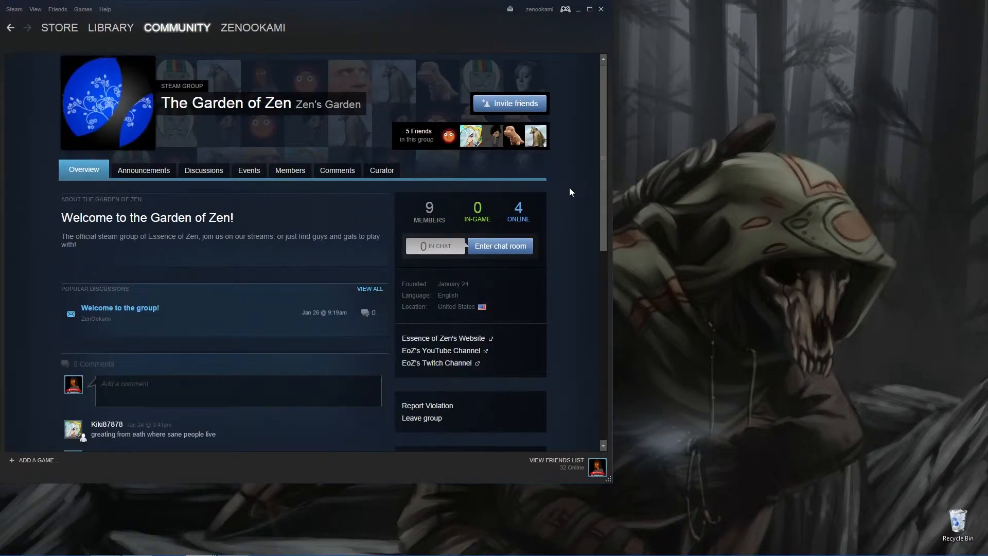